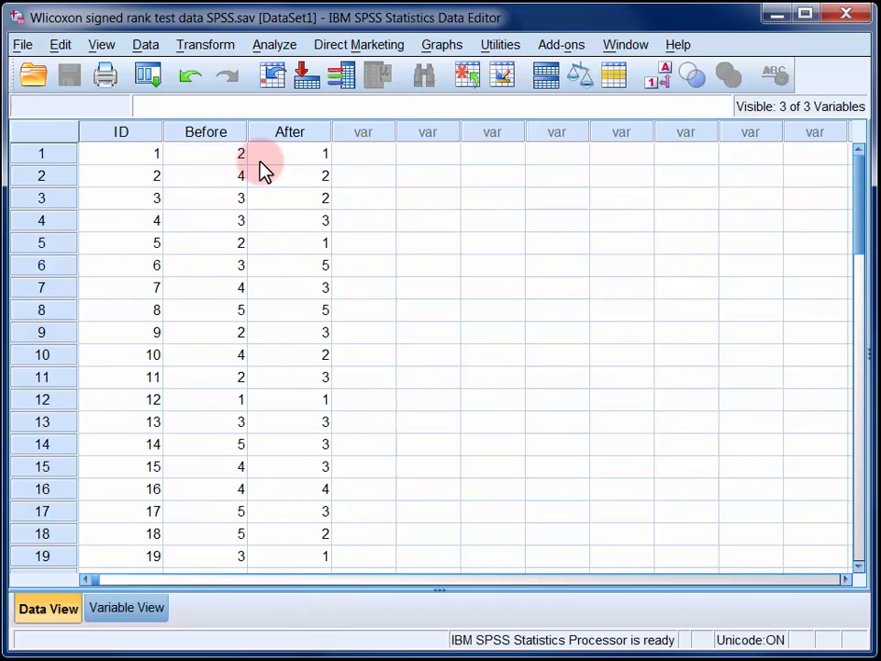
mouse_move(354, 165)
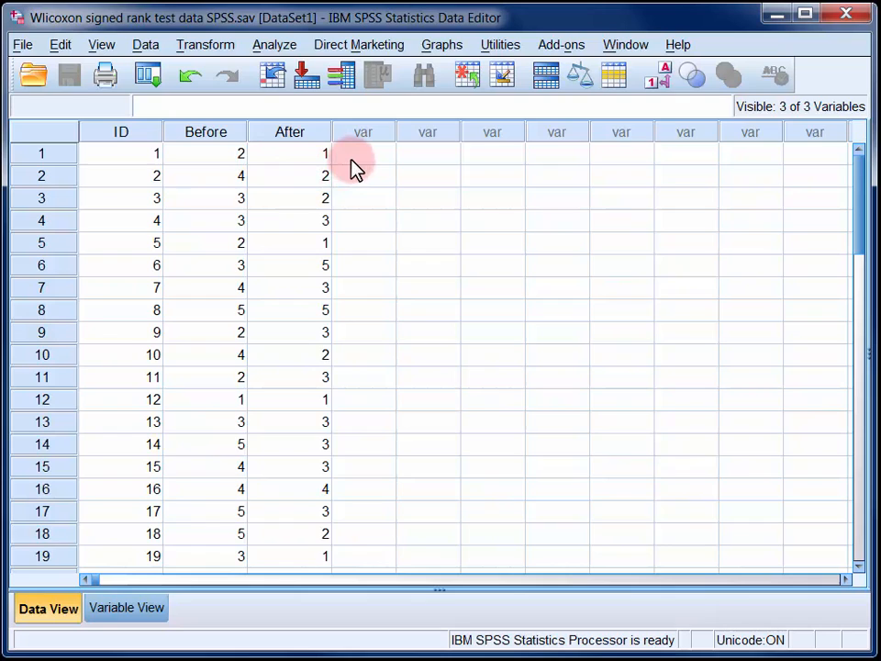
mouse_move(266, 283)
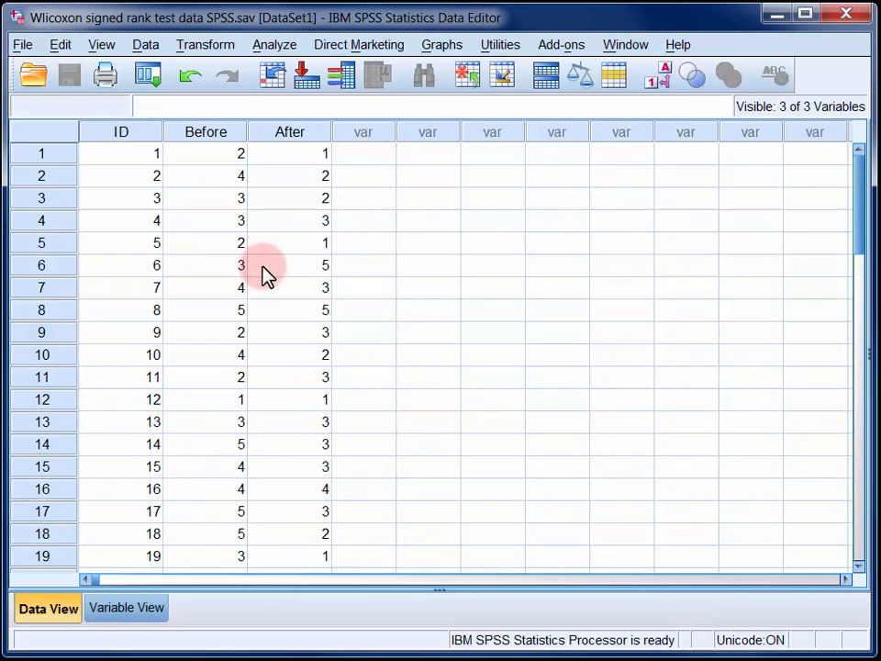
mouse_move(342, 275)
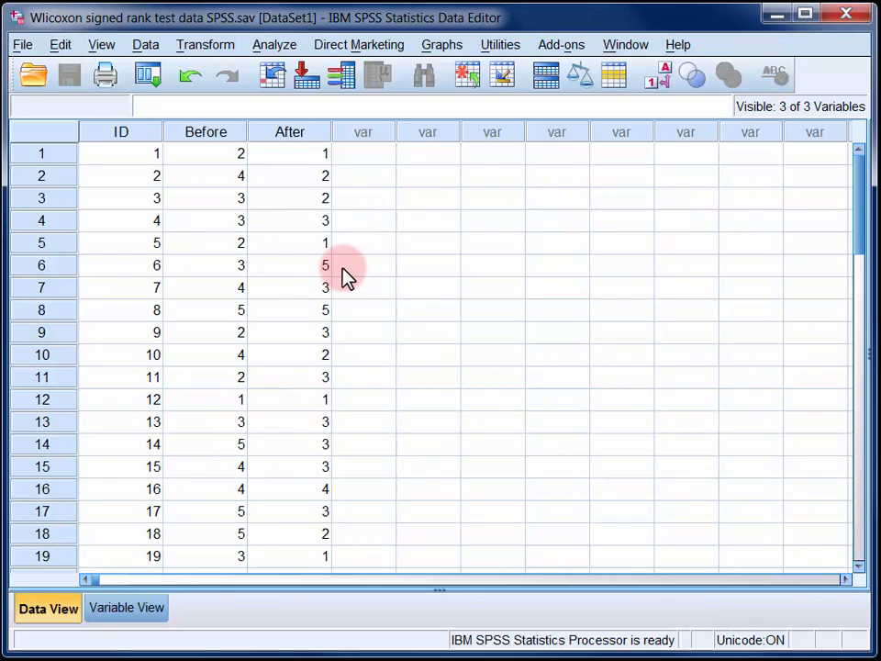
mouse_move(232, 412)
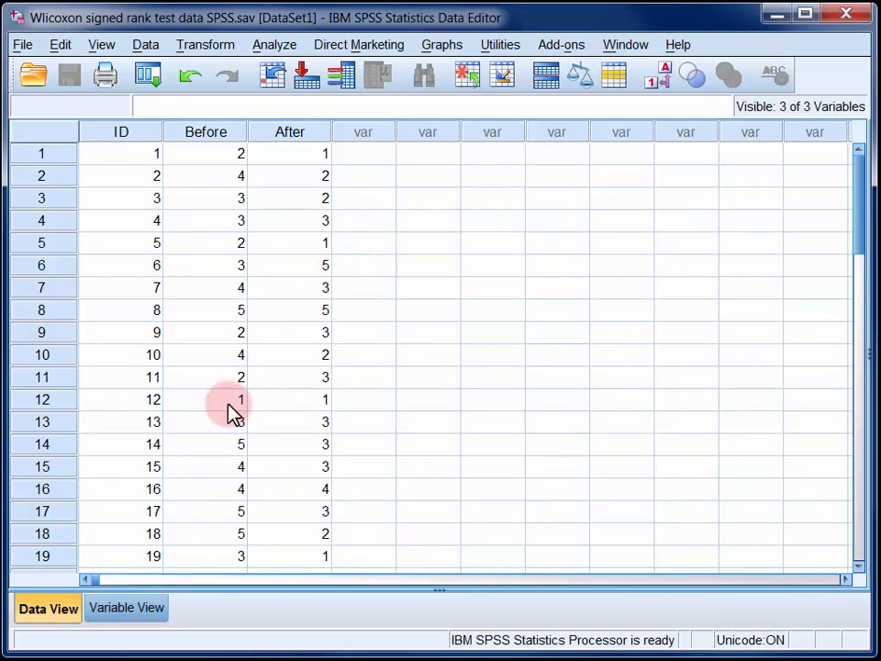
- Switch to Variable View to see ID, Before and After definitions and measurement levels
left_click(131, 608)
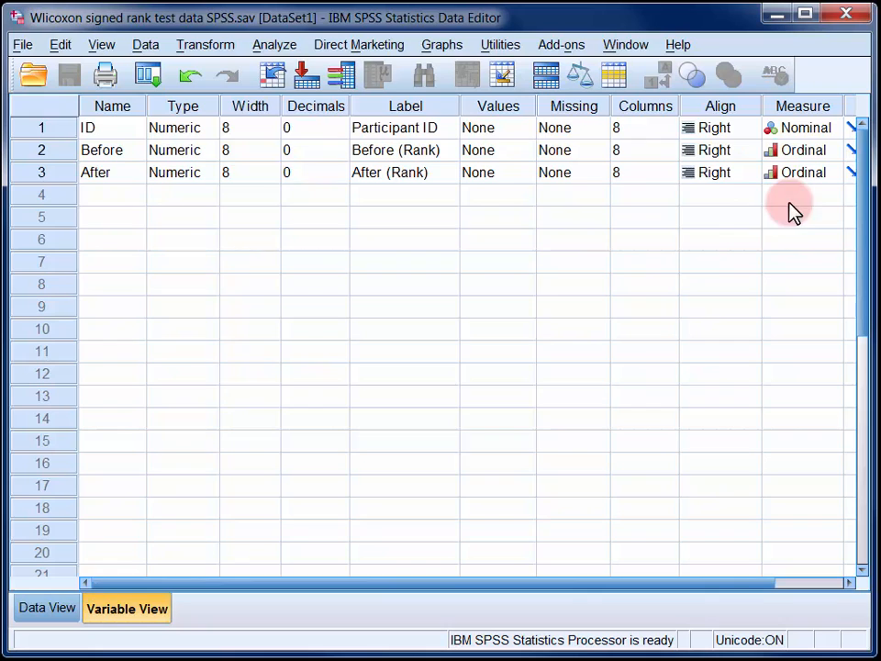
- Return to Data View and start Analyze > Nonparametric Tests > Related Samples
left_click(46, 607)
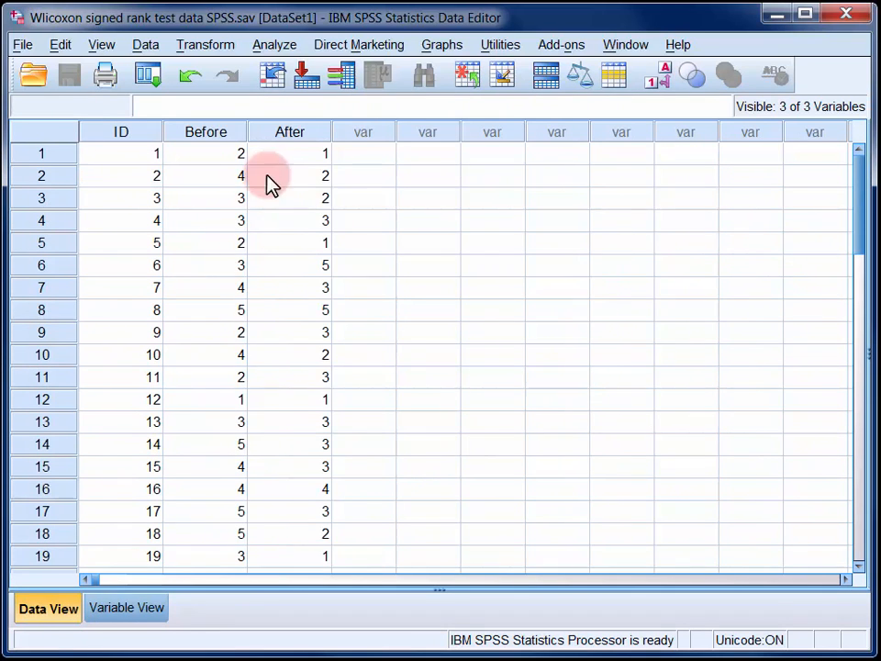
left_click(275, 44)
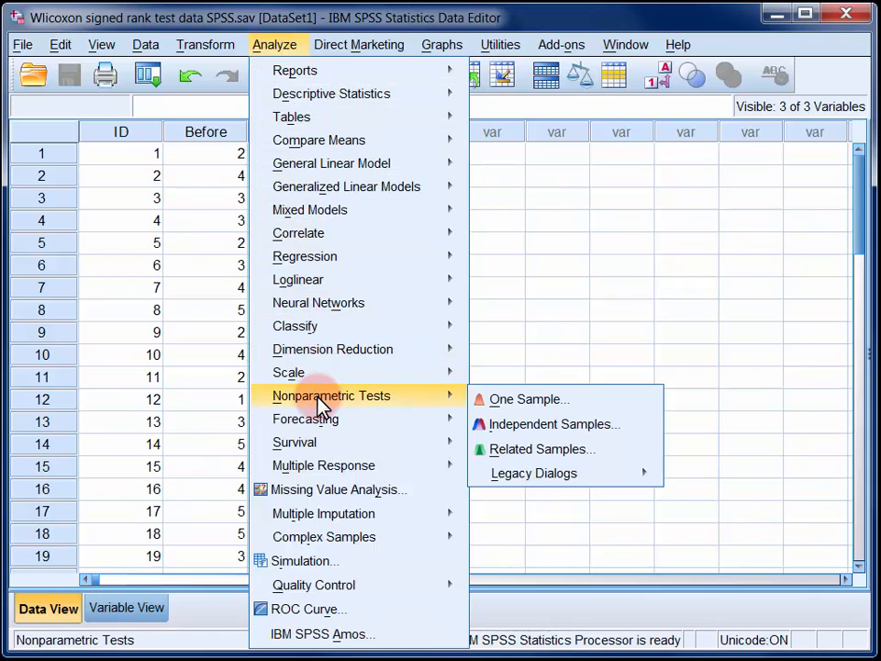
mouse_move(548, 449)
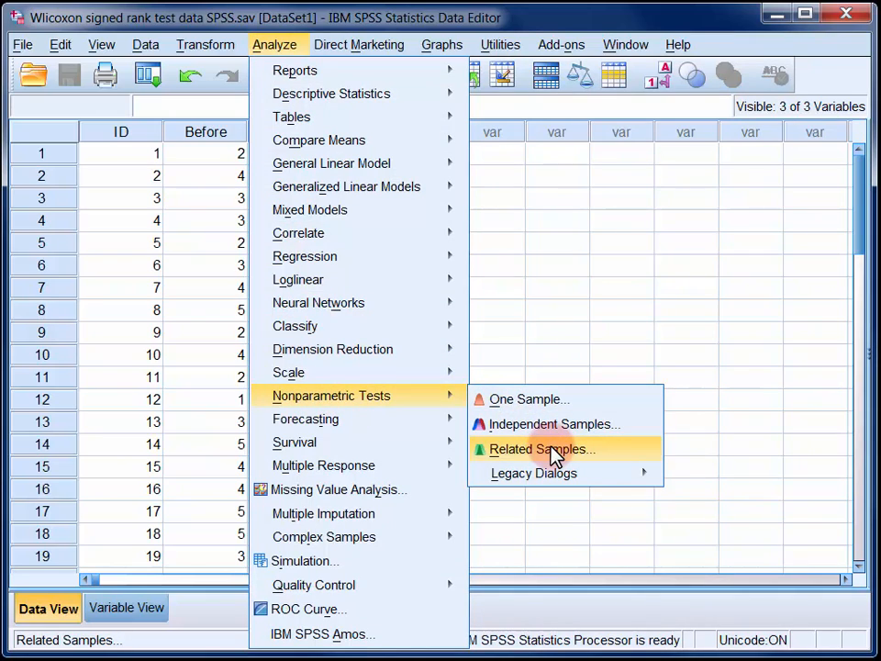
left_click(539, 449)
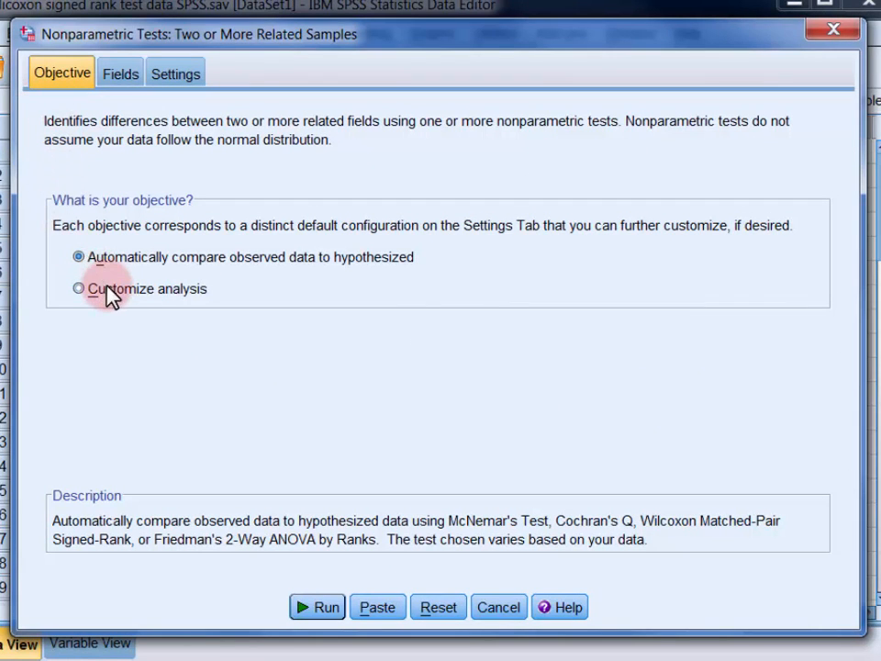
- Choose Customize analysis and set Before (Rank) and After (Rank) as test fields
left_click(72, 289)
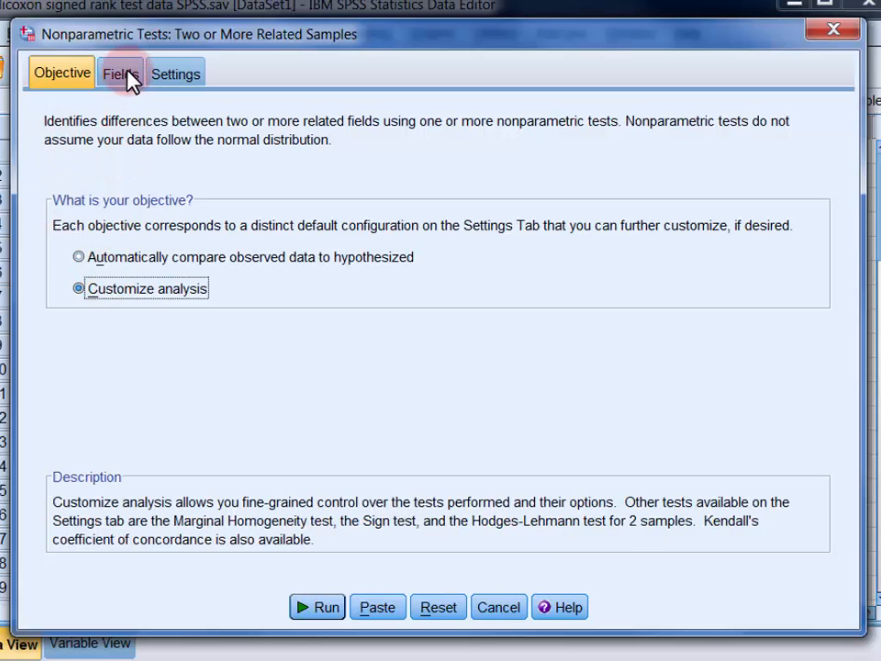
left_click(121, 73)
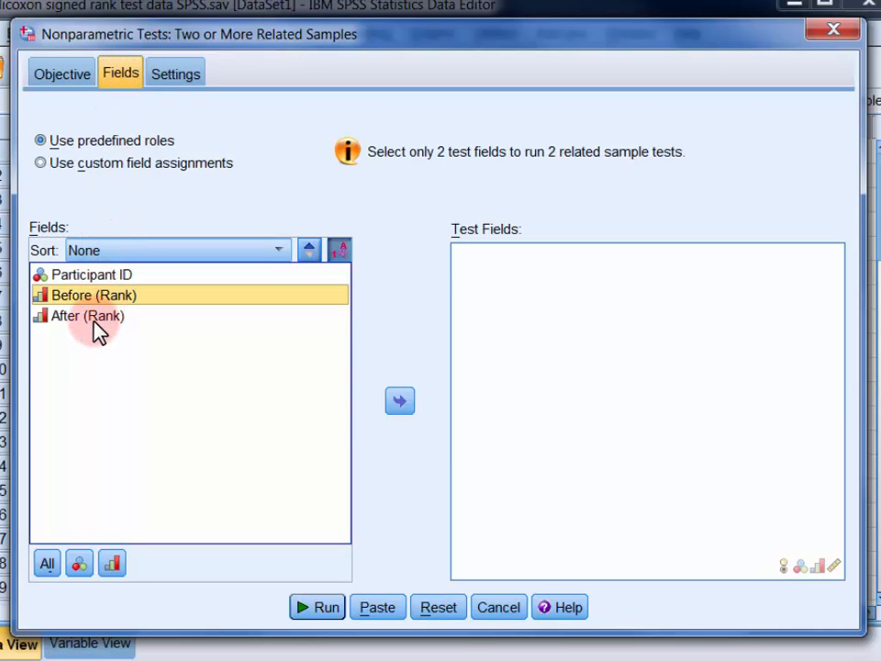
left_click(92, 314)
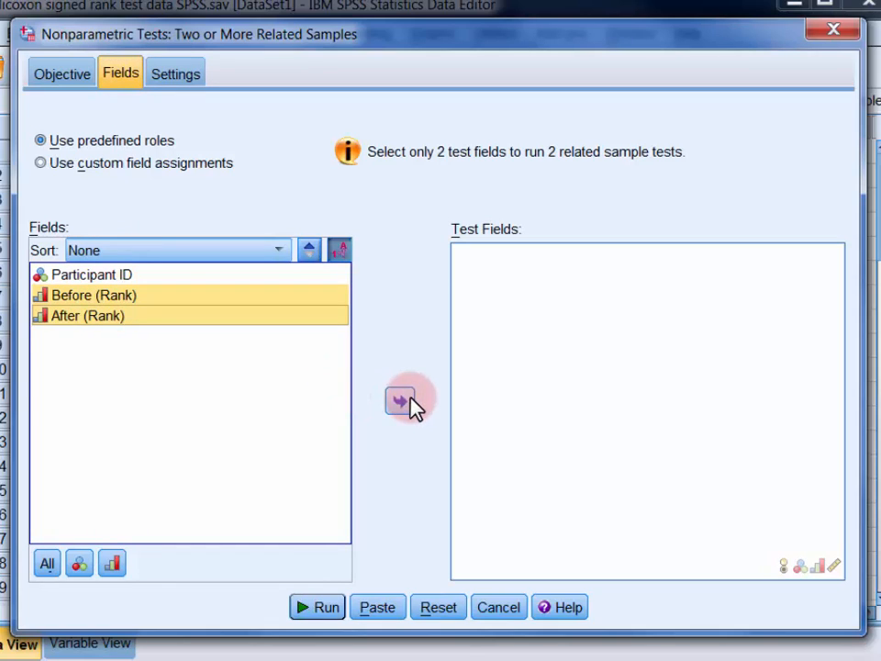
left_click(393, 399)
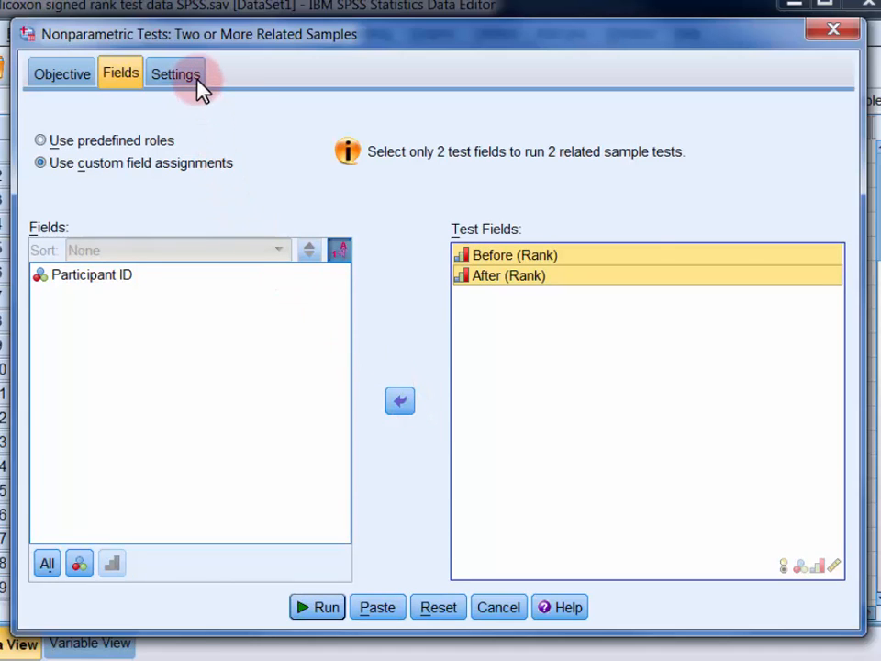
- Select the Wilcoxon matched-pair signed-rank (2 samples) test in Settings and run it
left_click(176, 74)
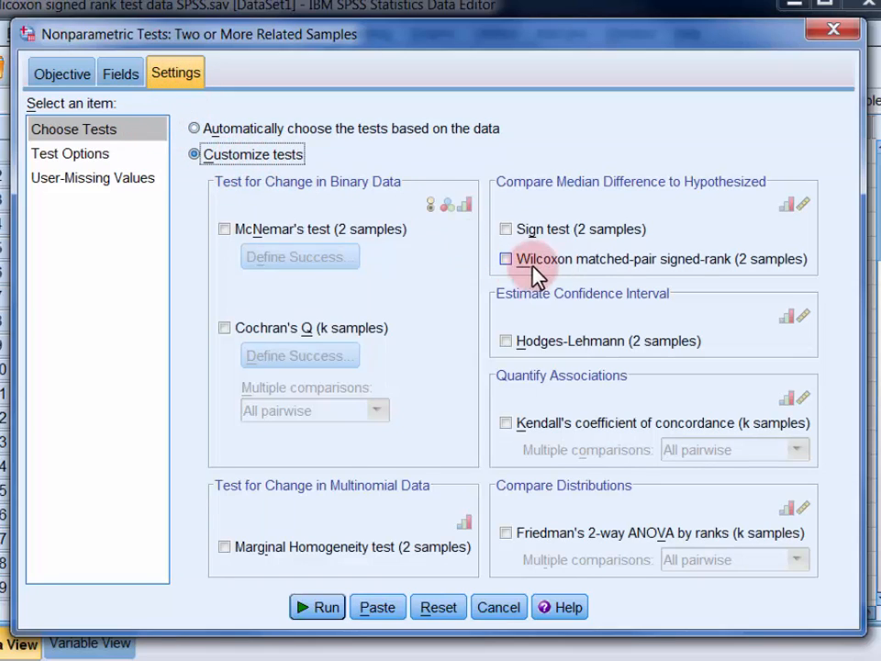
mouse_move(555, 271)
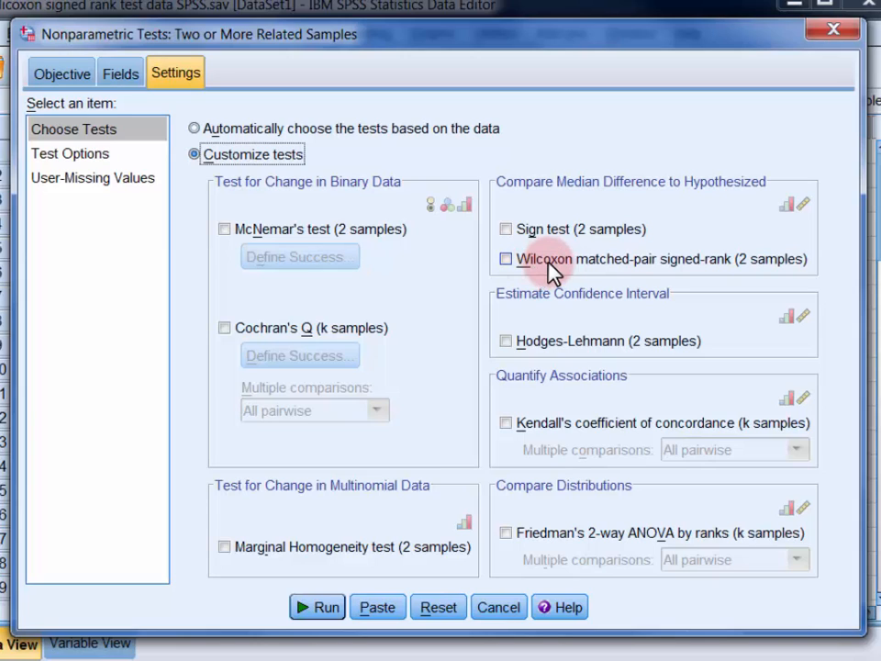
left_click(505, 258)
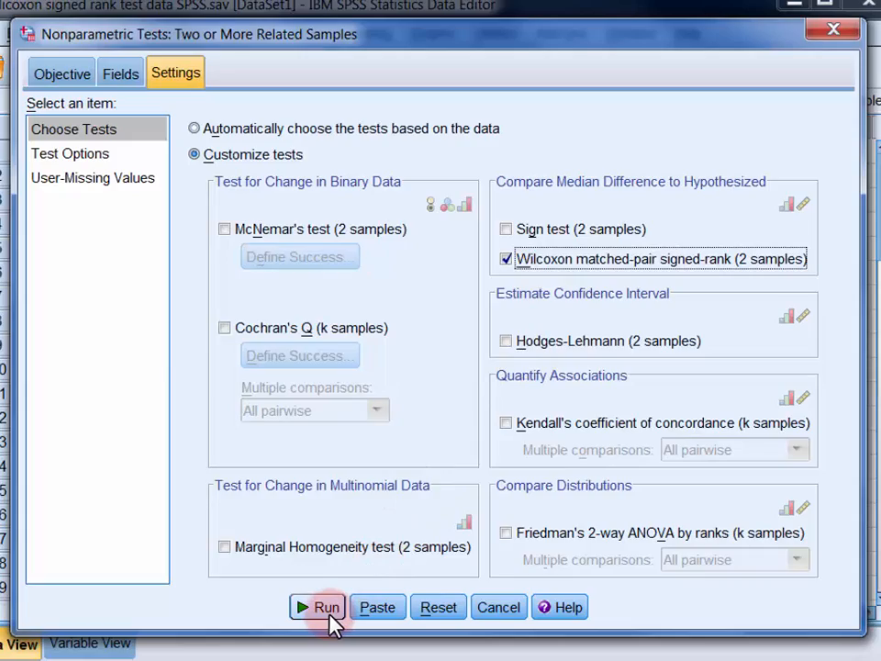
left_click(321, 607)
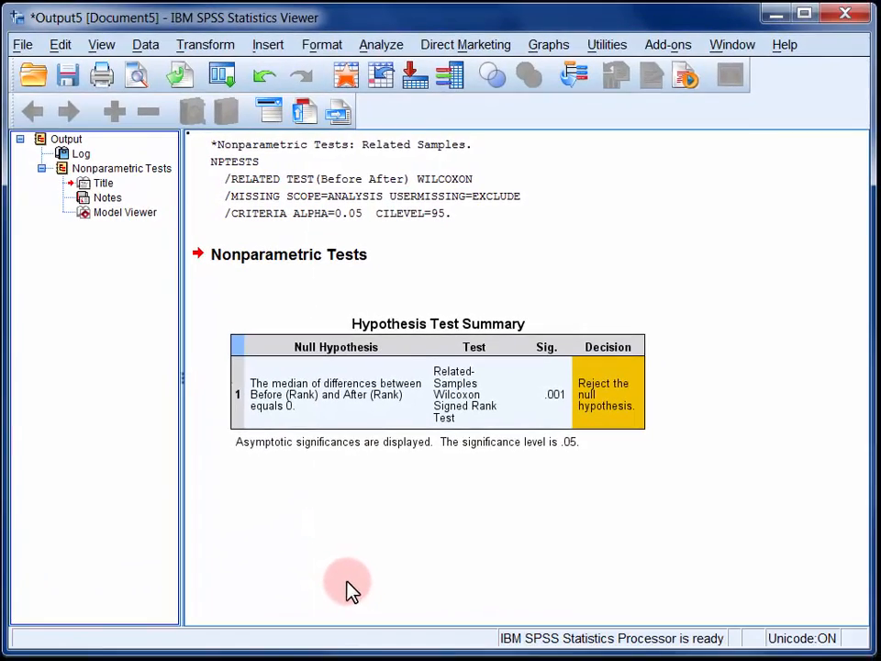